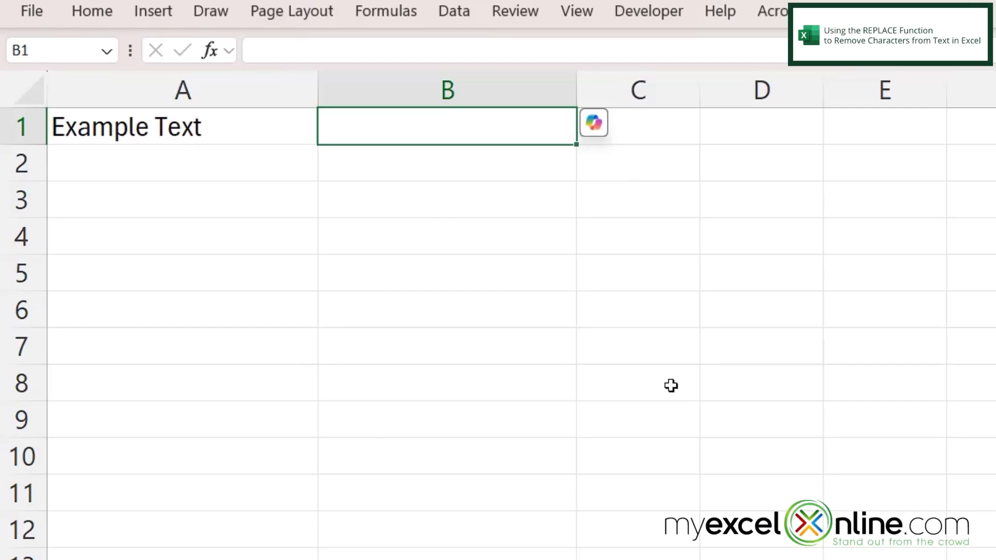
- Start =replace( in B1 with cell A1 as the old-text argument
type("=replace(")
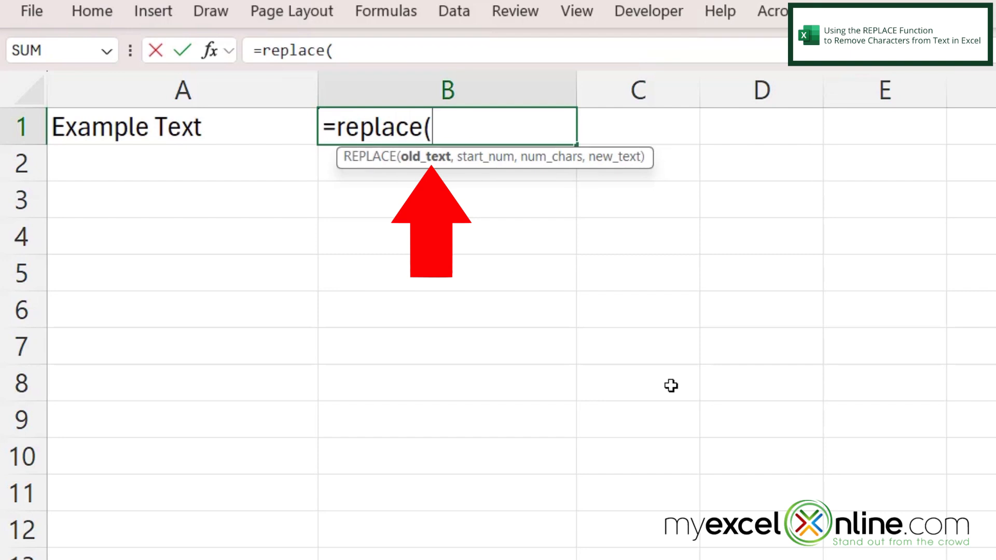
left_click(183, 126)
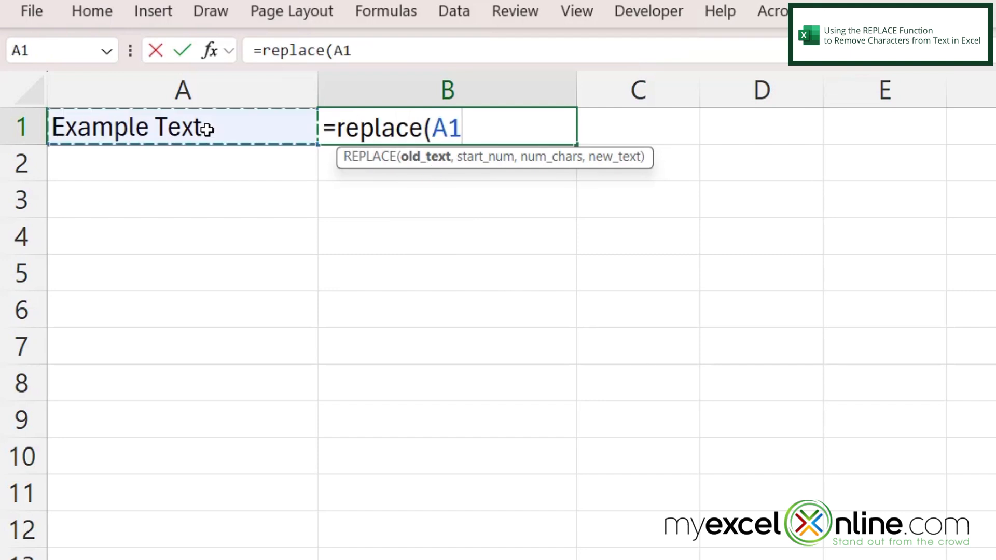
type(",")
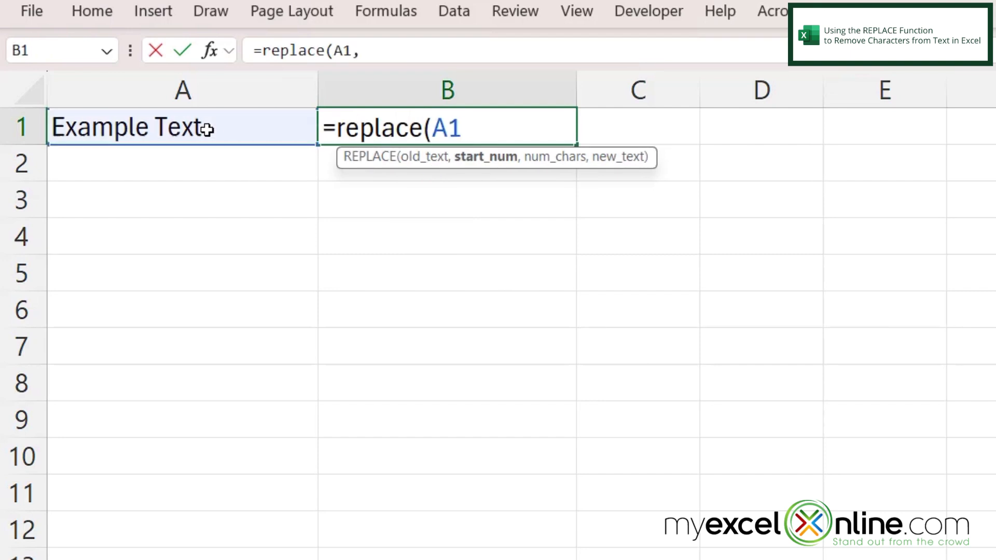
type(",")
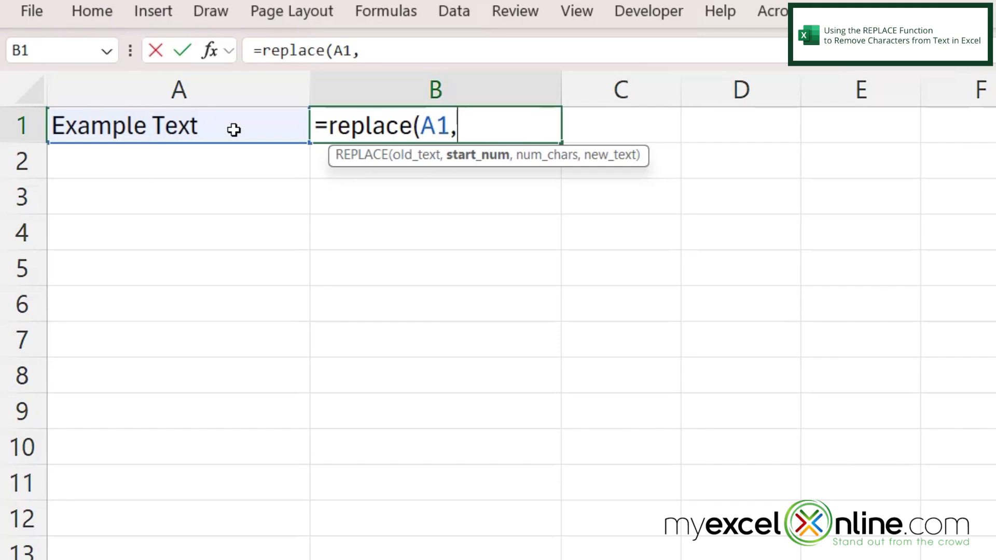
- Complete B1 as =replace(A1,9,4,"Word") to swap four characters at position 9
type("9")
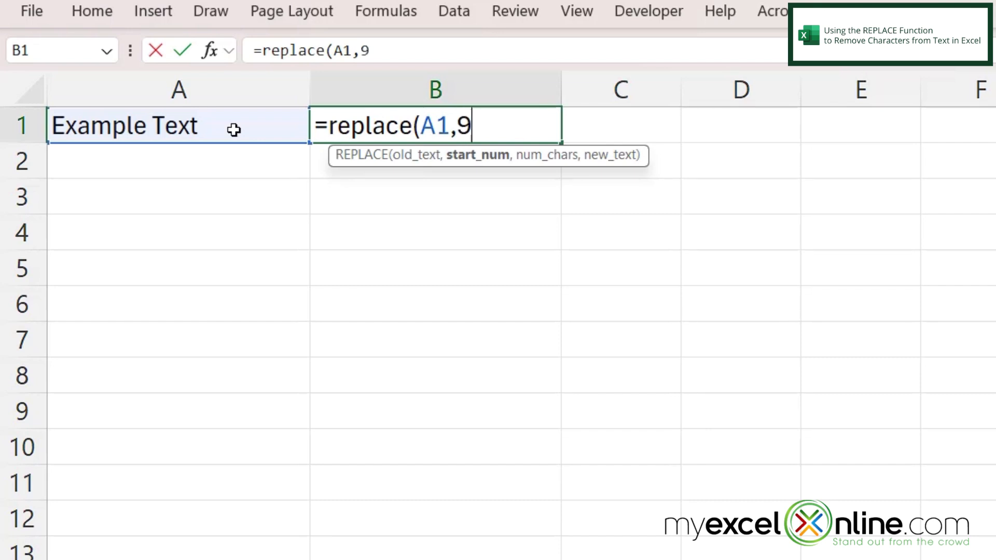
type(",")
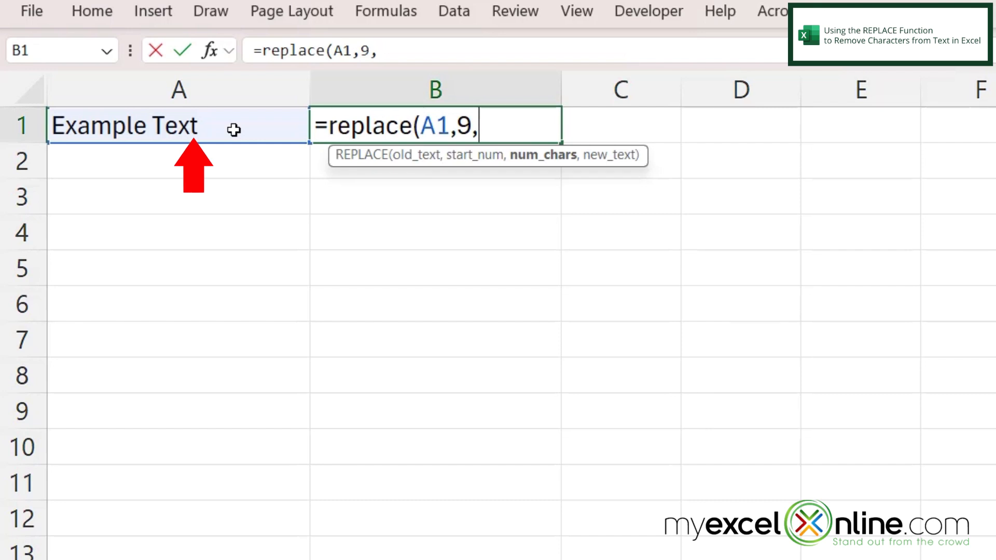
type("4")
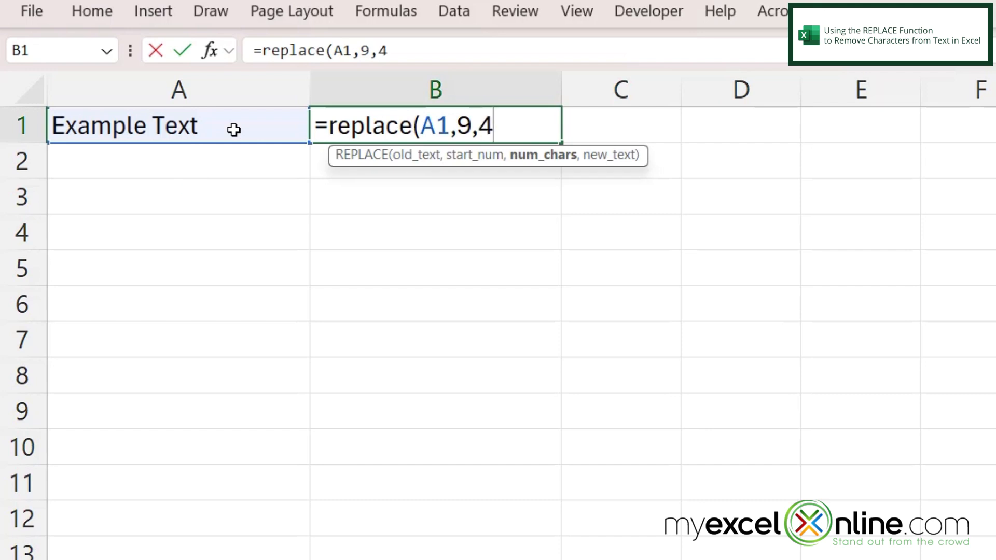
type(",")
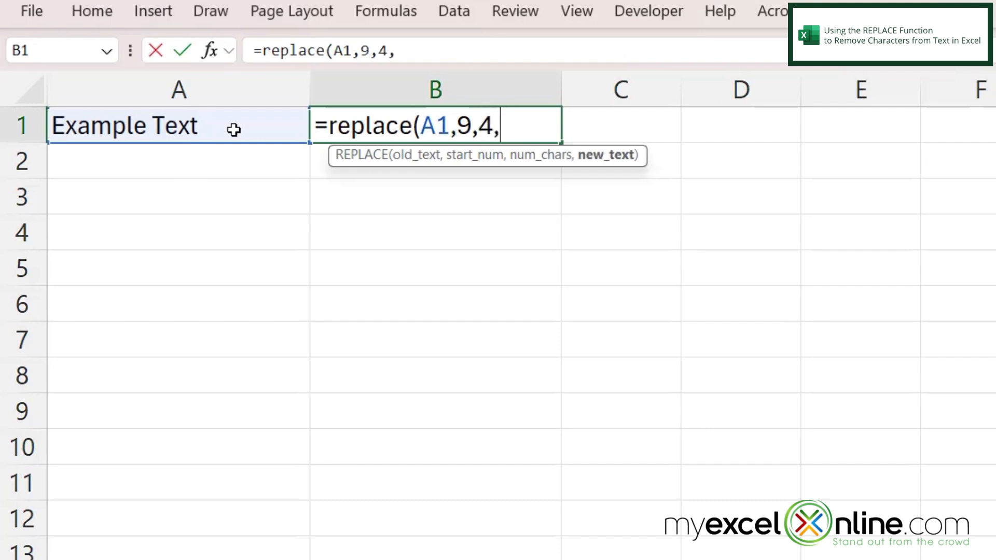
type("\"")
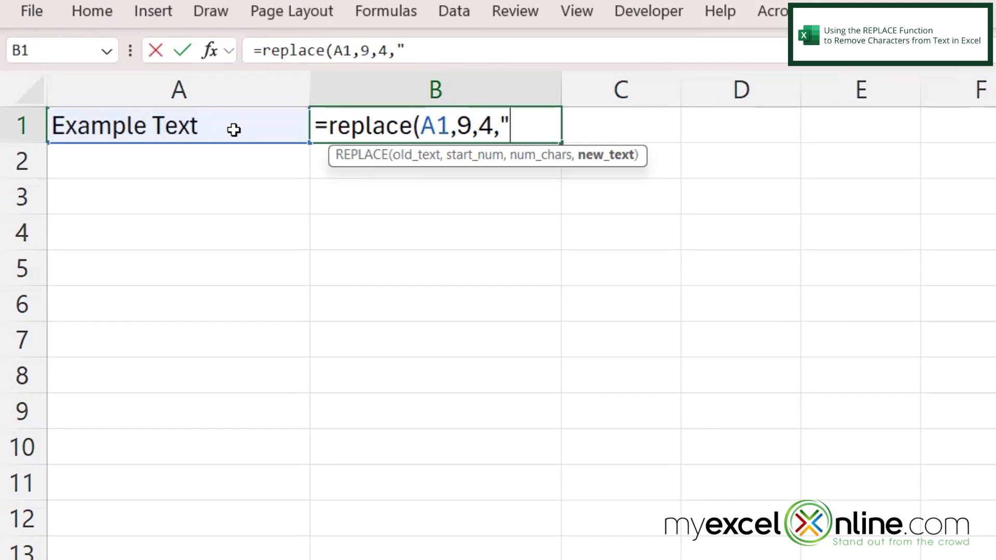
type("Word")
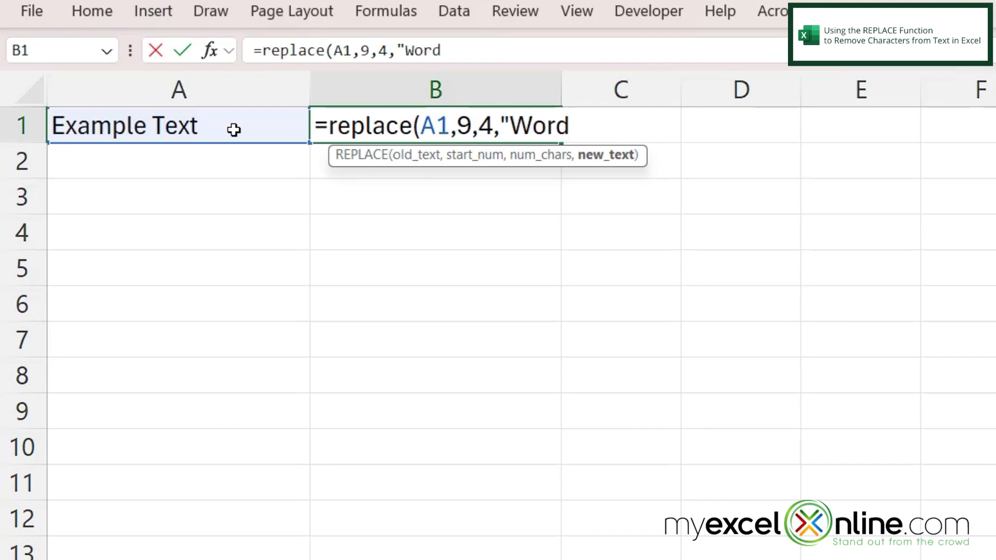
type("\"")
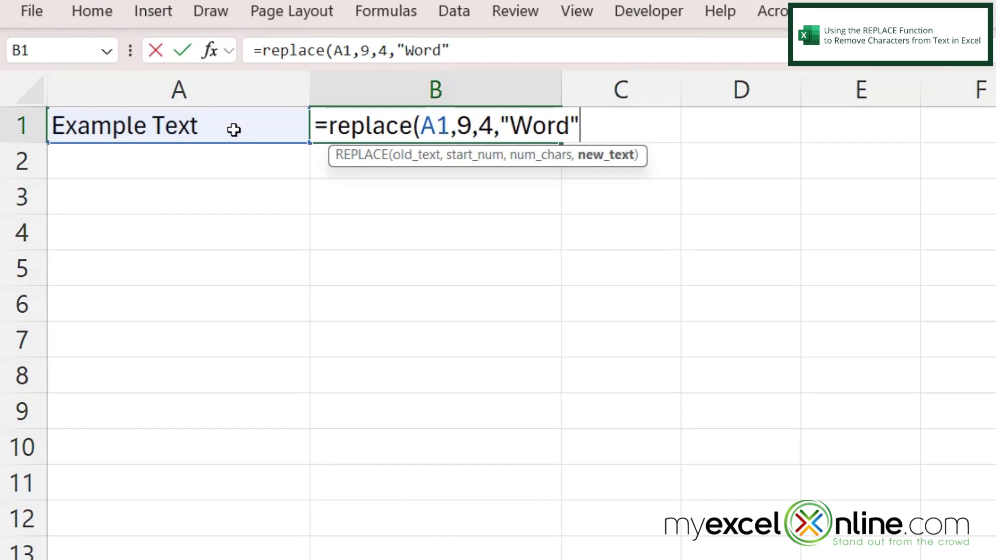
type(")")
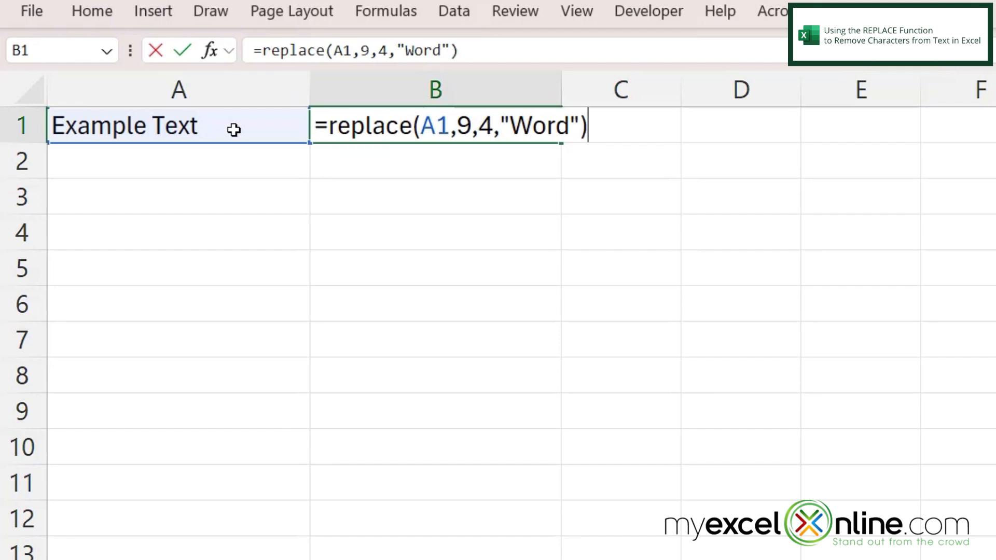
- Enter the REPLACE formula so B1 shows Example Word
key("enter")
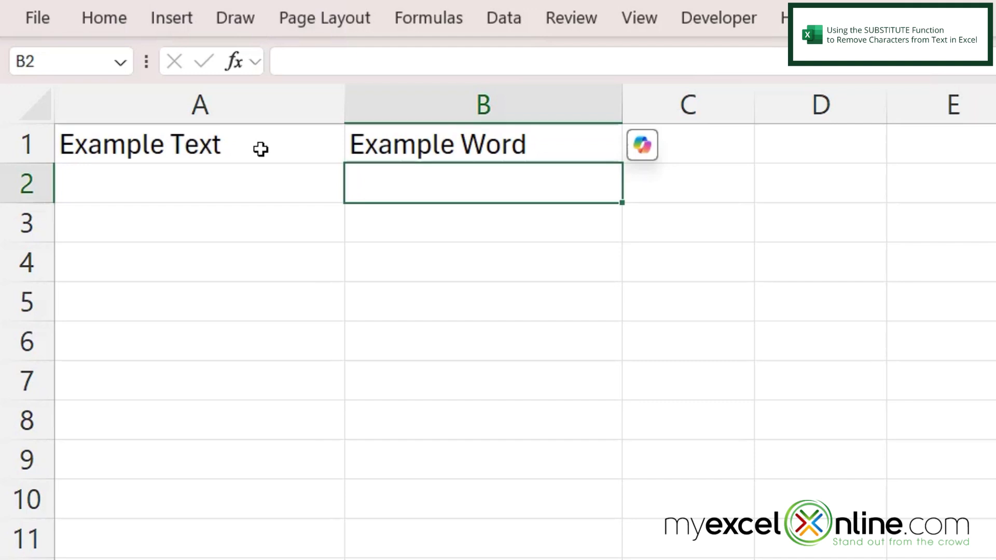
- Start =substitute( in B2 with cell A1 as the text argument
type("=")
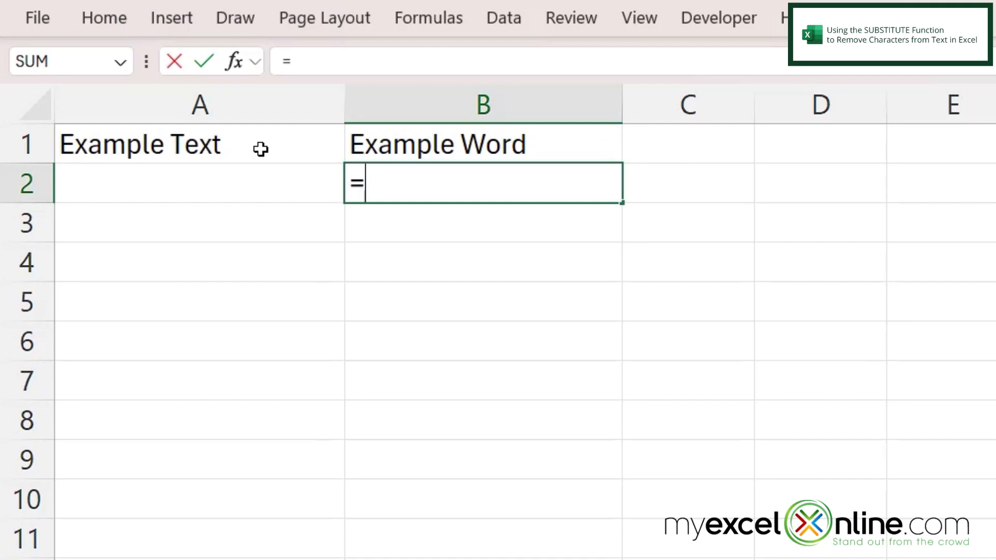
type("substitute")
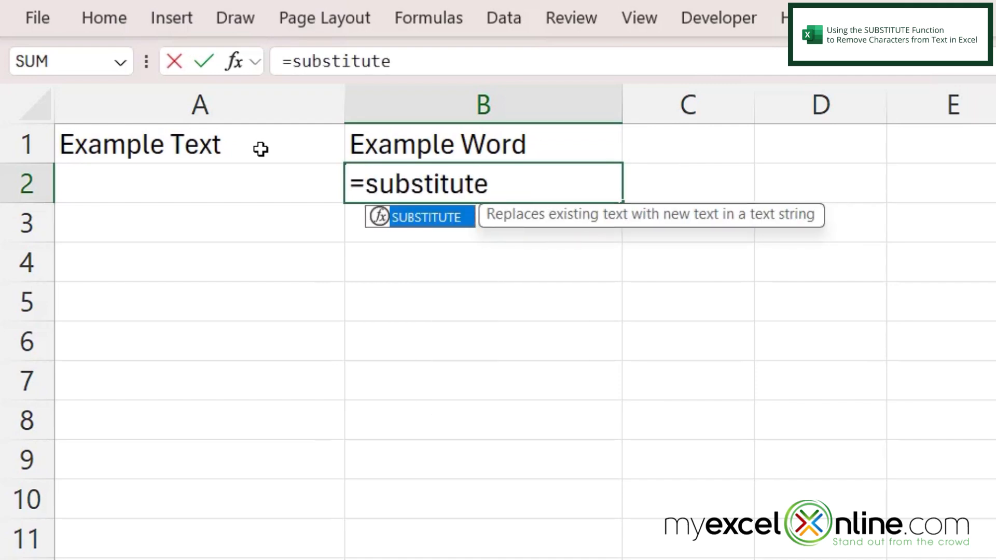
type("(A1")
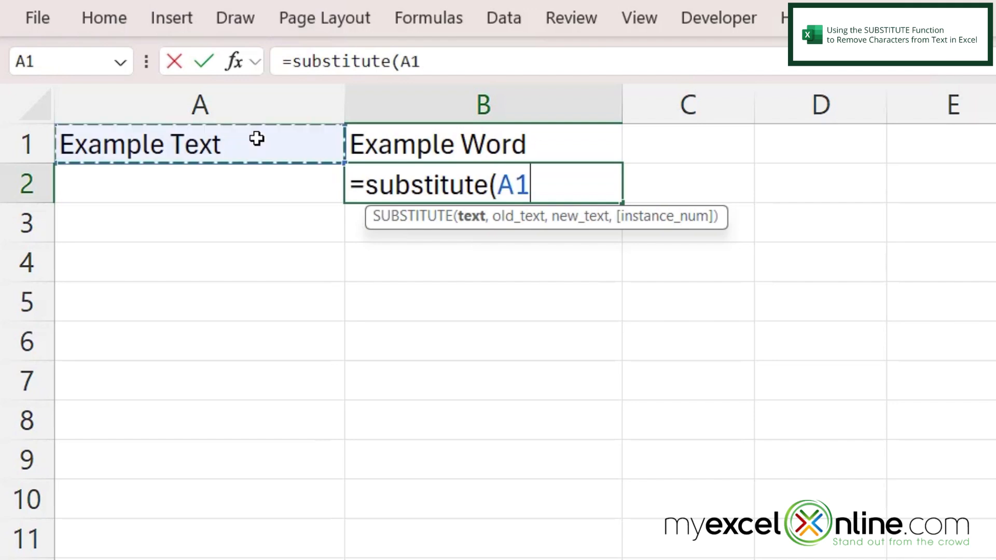
type(",")
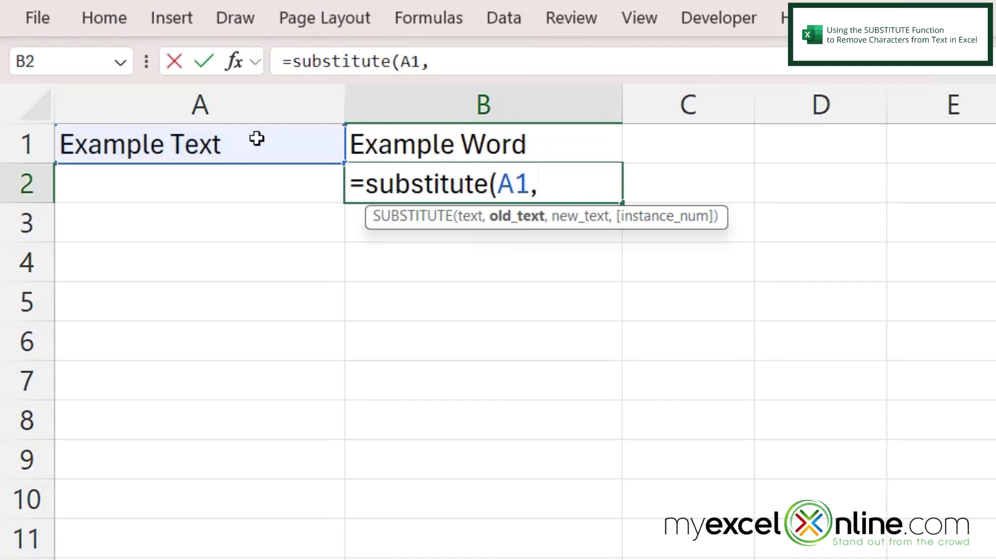
- Complete B2 as =substitute(A1,"Text","Word")
type("\"Te")
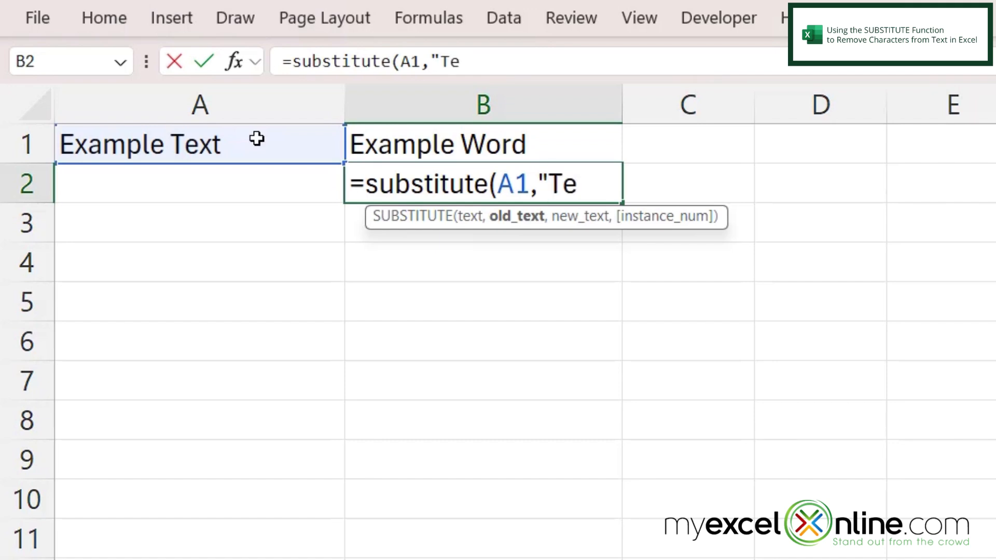
type("xt\"")
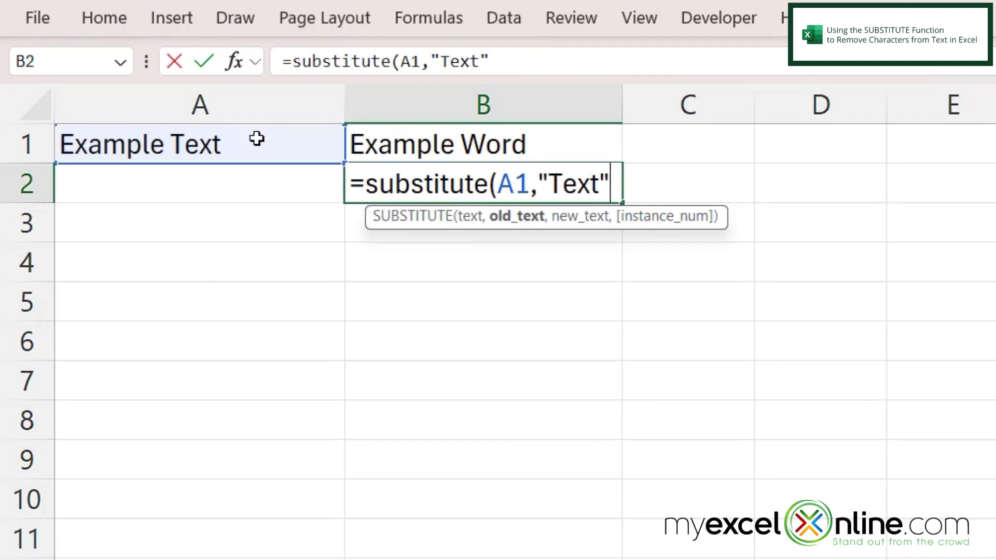
type(",")
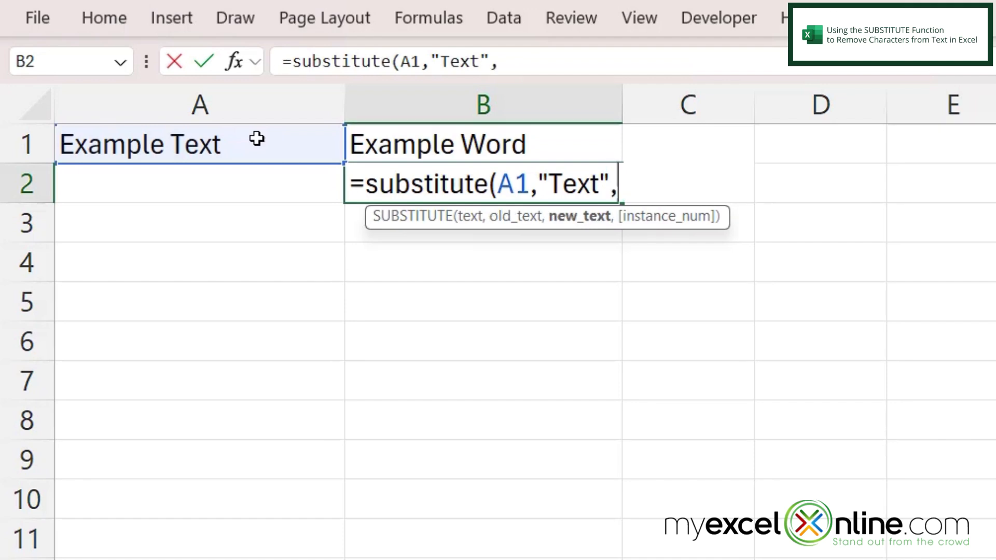
type("\"Word")
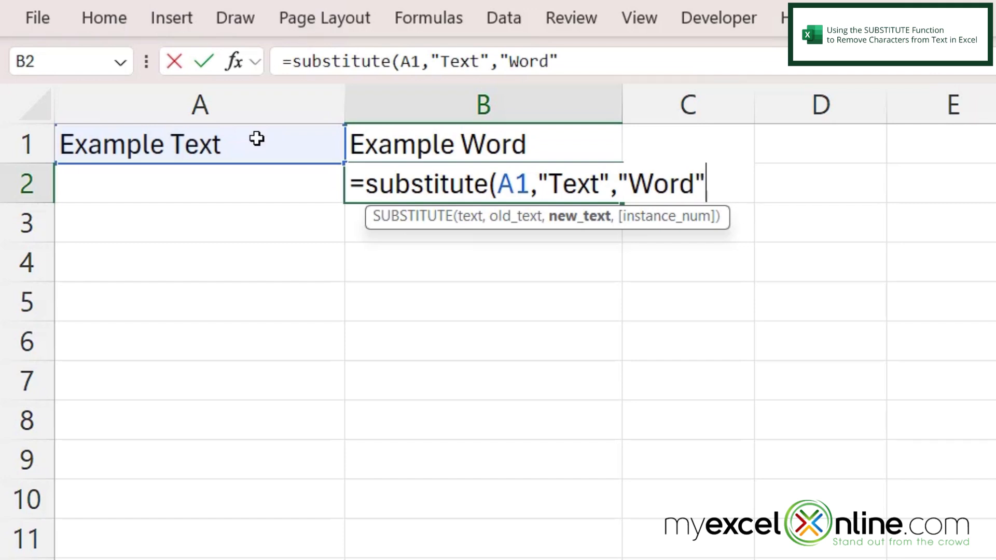
type(")")
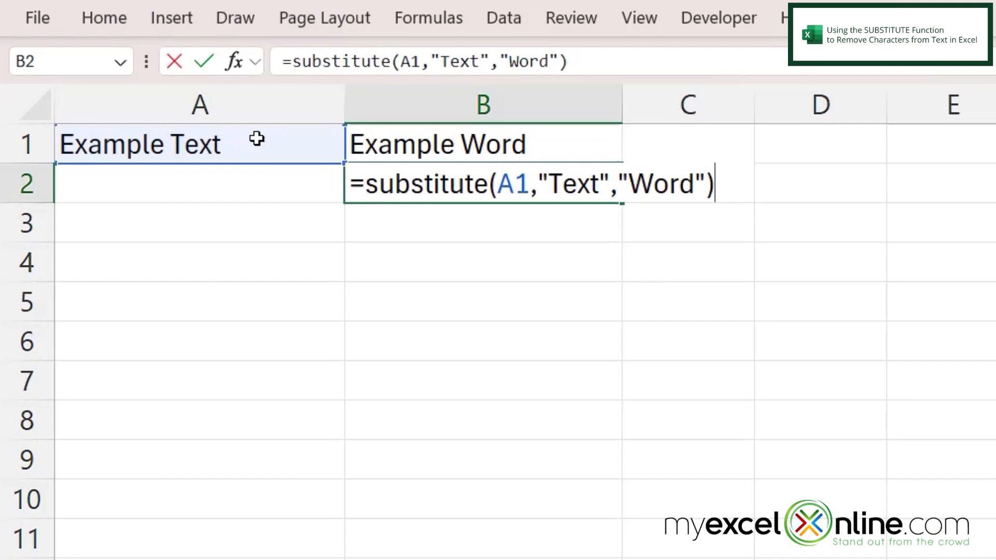